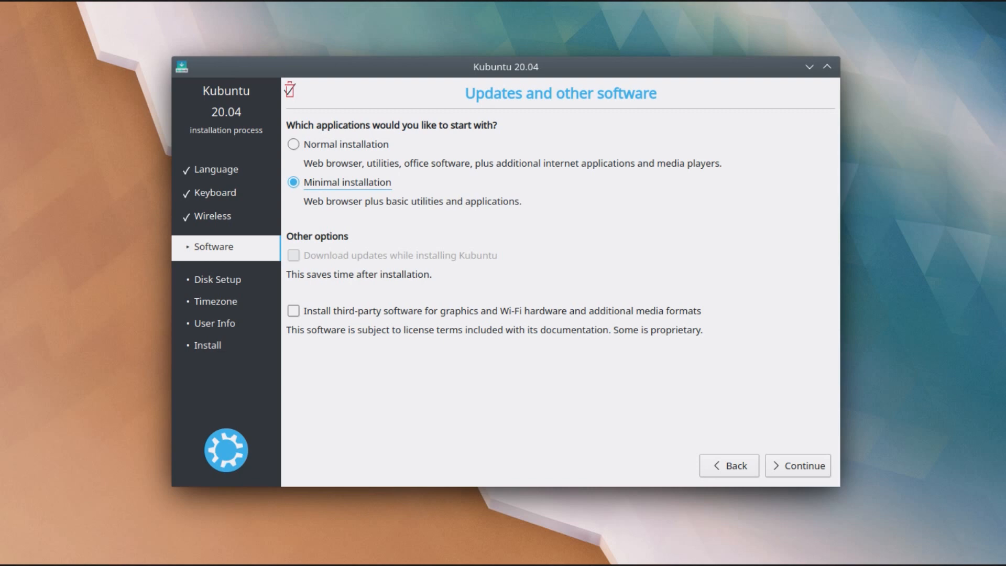
mouse_move(327, 160)
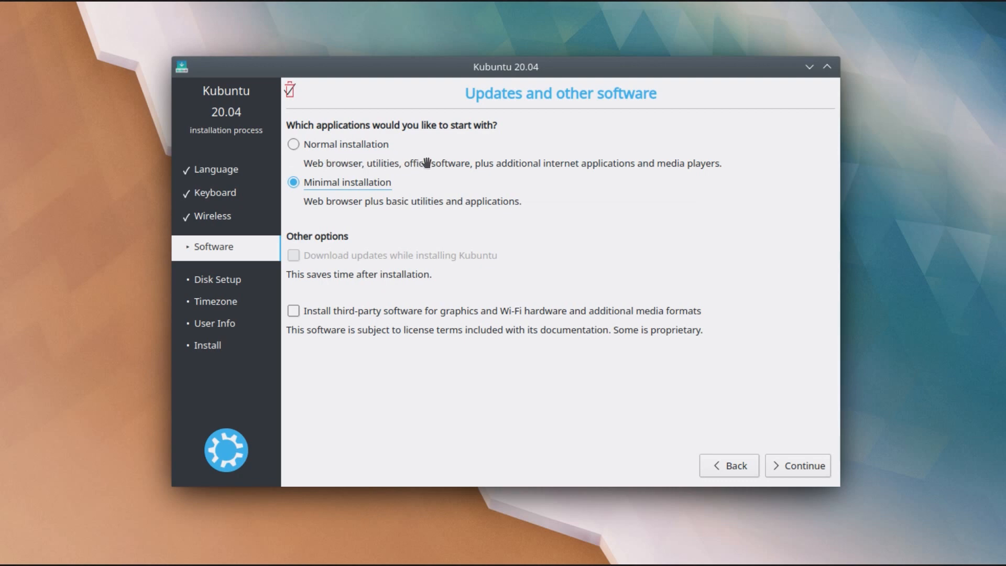
mouse_move(537, 159)
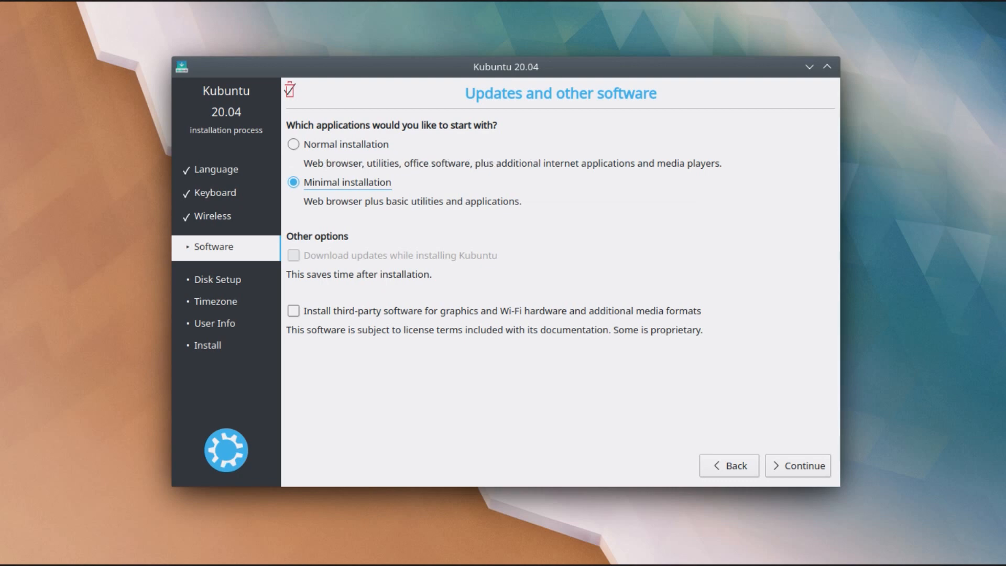
mouse_move(396, 202)
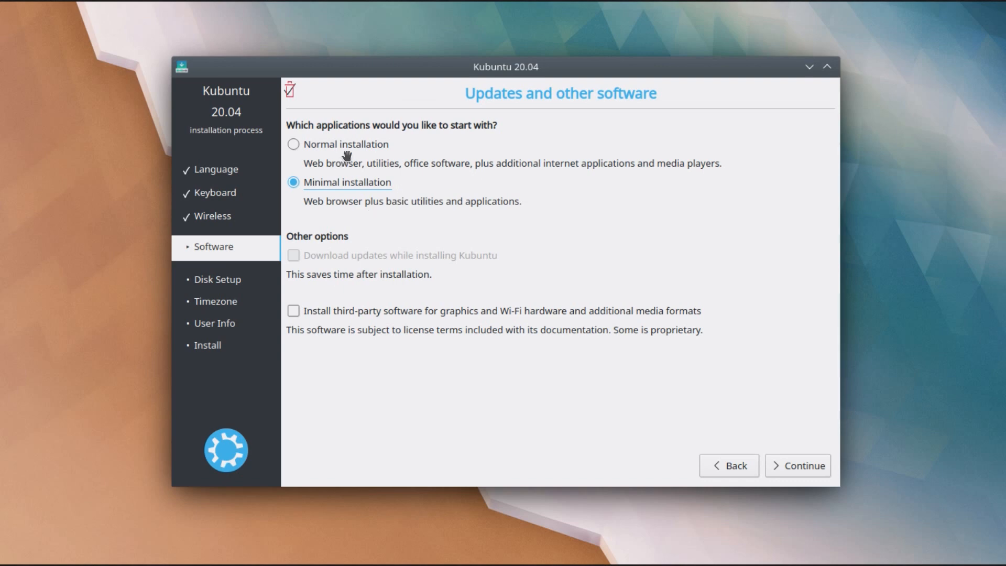
mouse_move(383, 183)
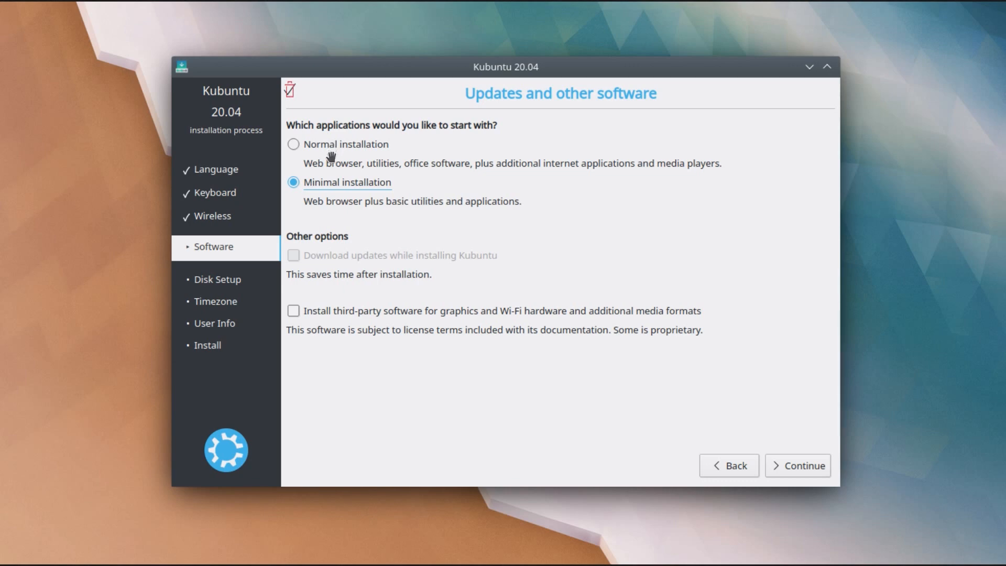
mouse_move(344, 324)
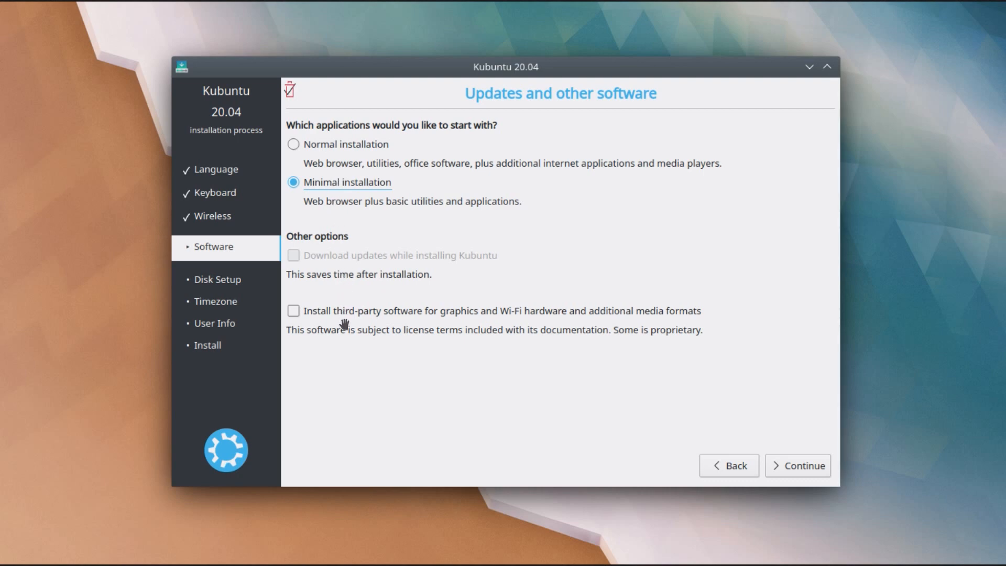
mouse_move(344, 324)
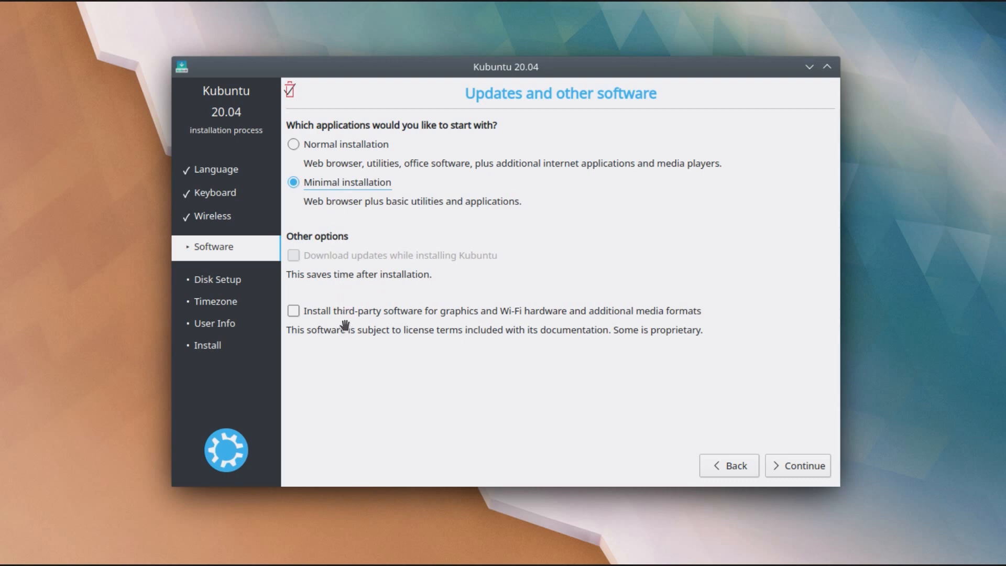
mouse_move(268, 305)
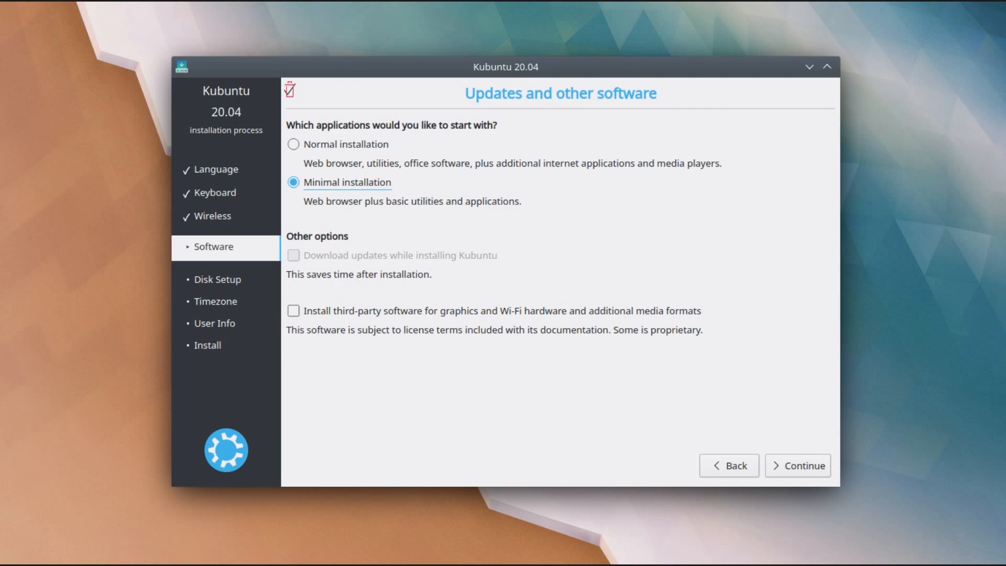
mouse_move(505, 313)
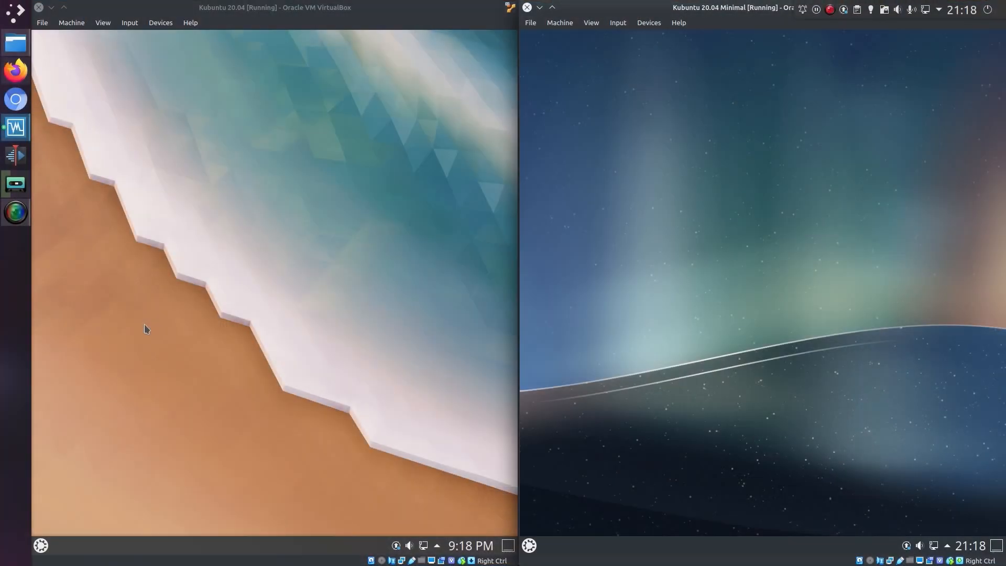
mouse_move(702, 277)
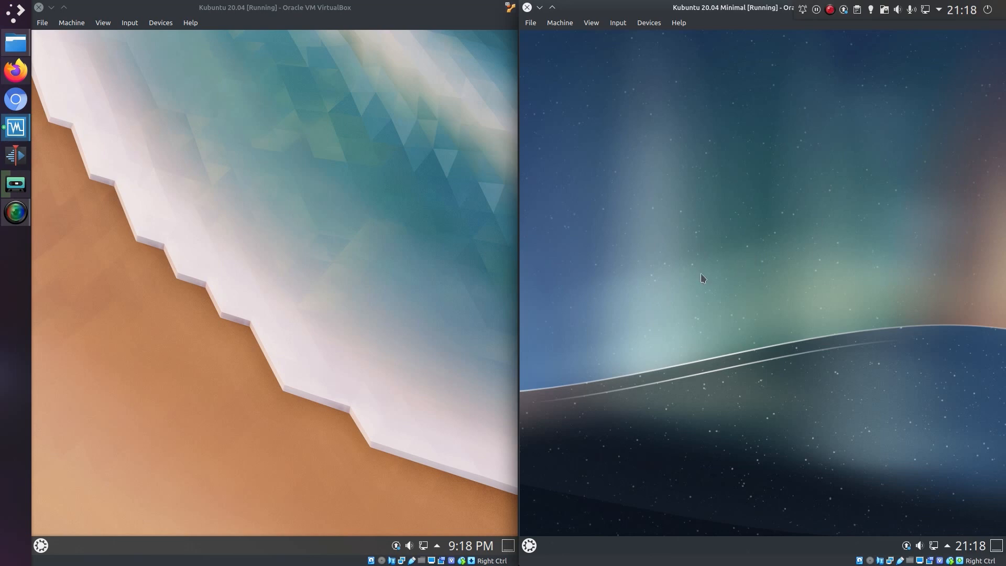
mouse_move(356, 269)
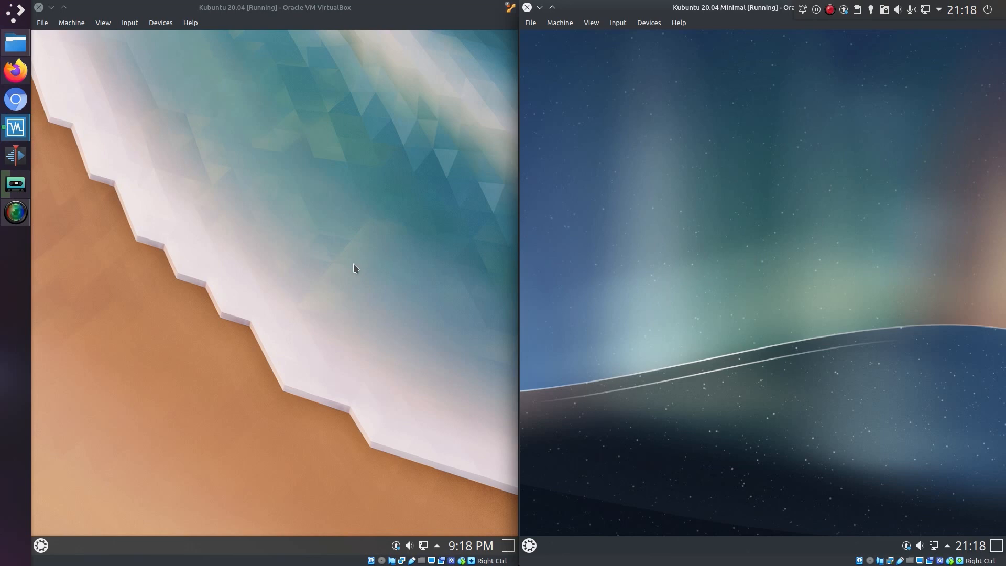
mouse_move(289, 306)
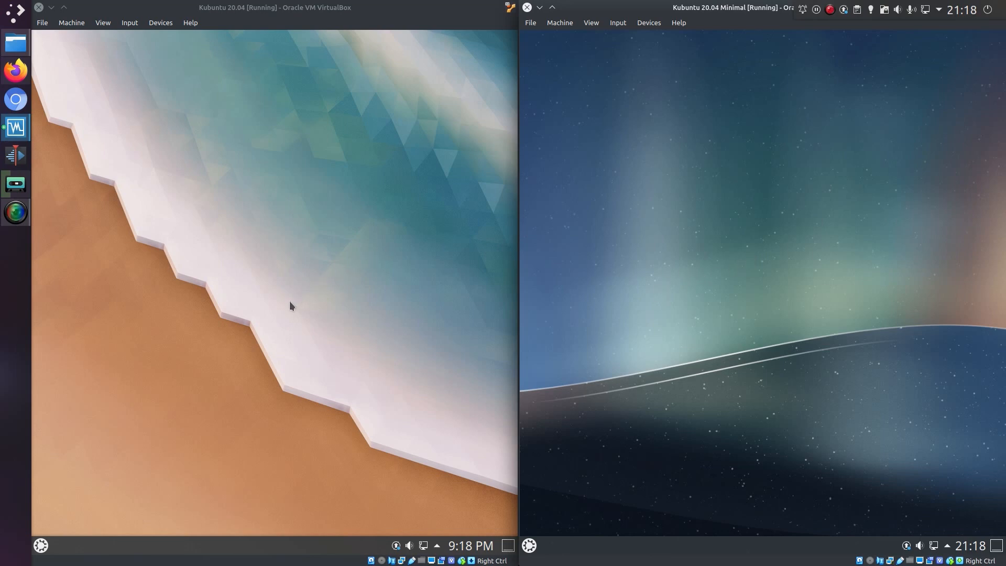
Bring up the application launcher in both the normal and minimal Kubuntu VMs.
left_click(41, 545)
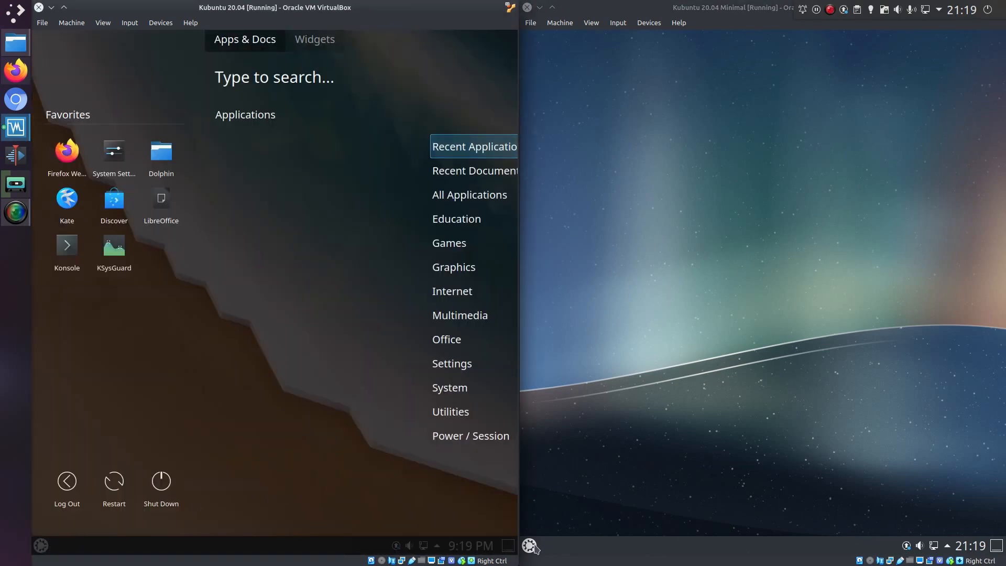
left_click(529, 545)
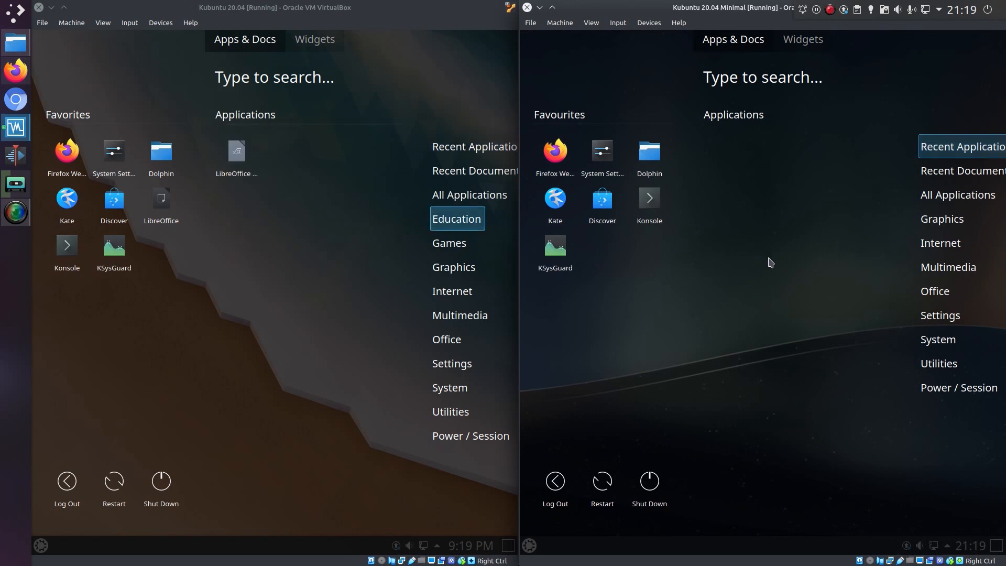
mouse_move(471, 228)
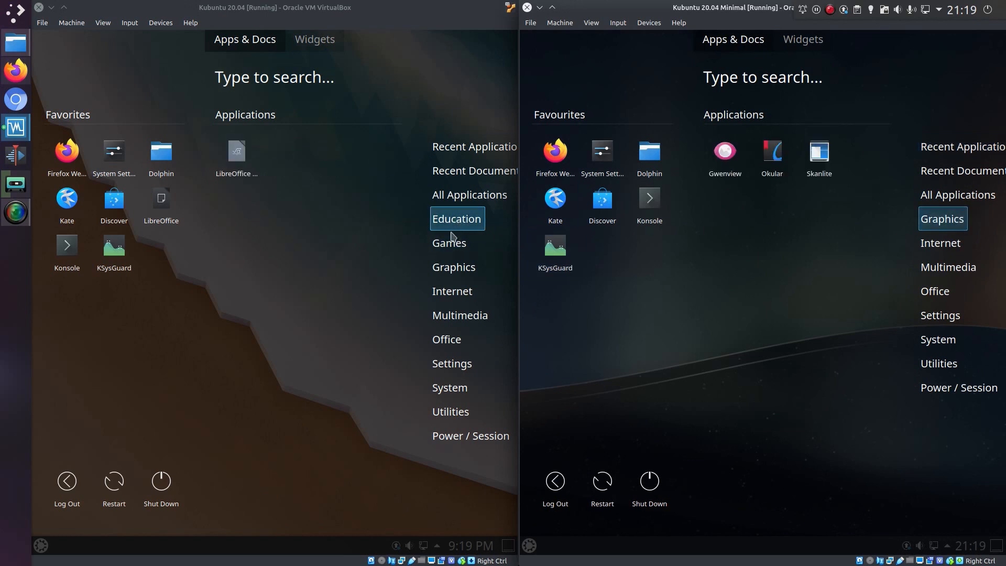
Browse the Games and Graphics categories to compare installed apps between the VMs.
left_click(450, 242)
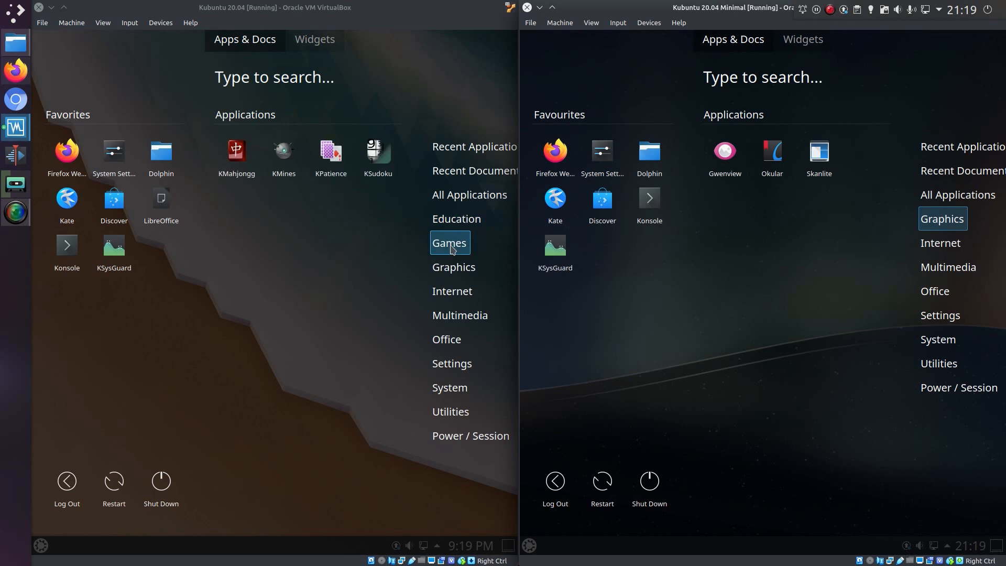
mouse_move(452, 253)
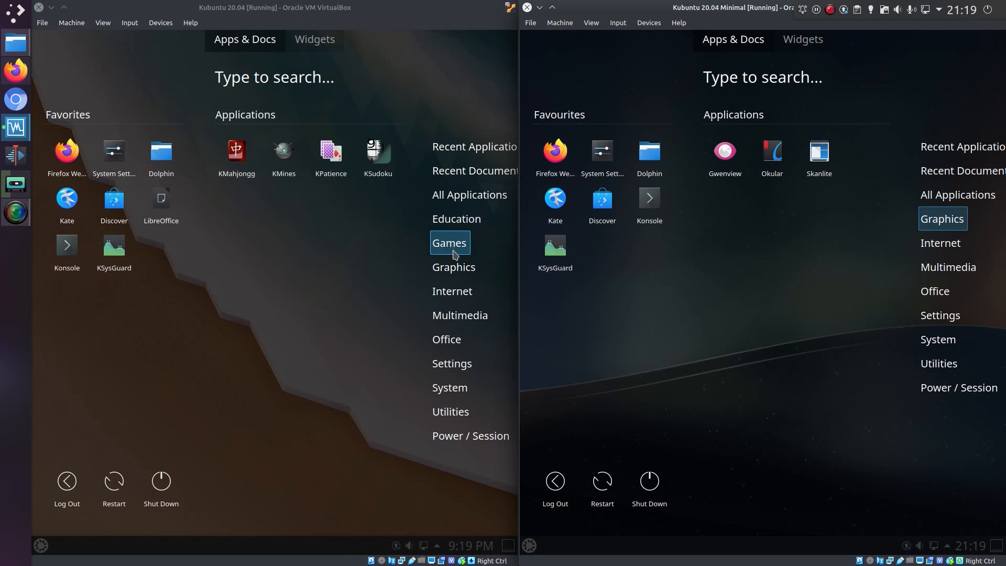
left_click(453, 267)
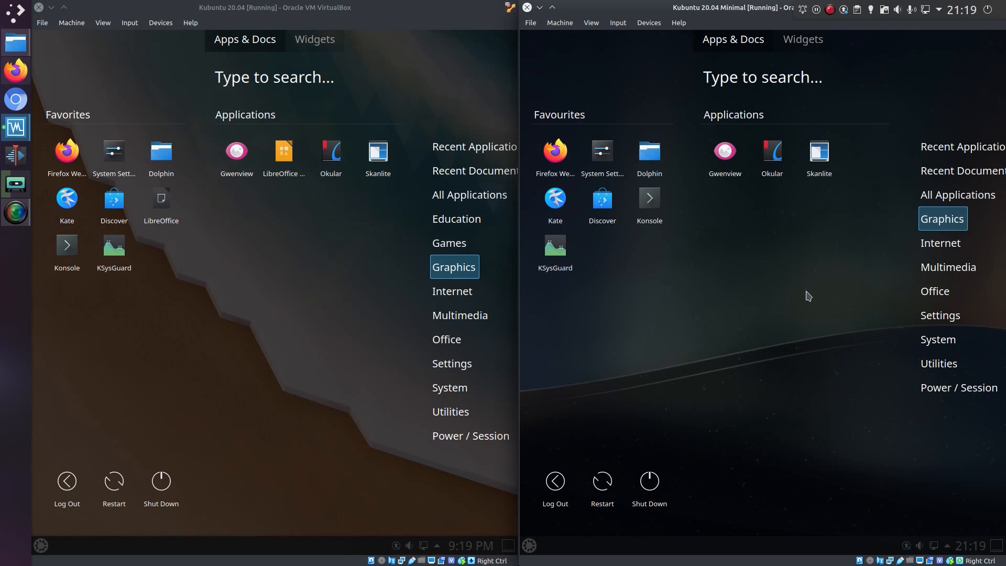
mouse_move(805, 296)
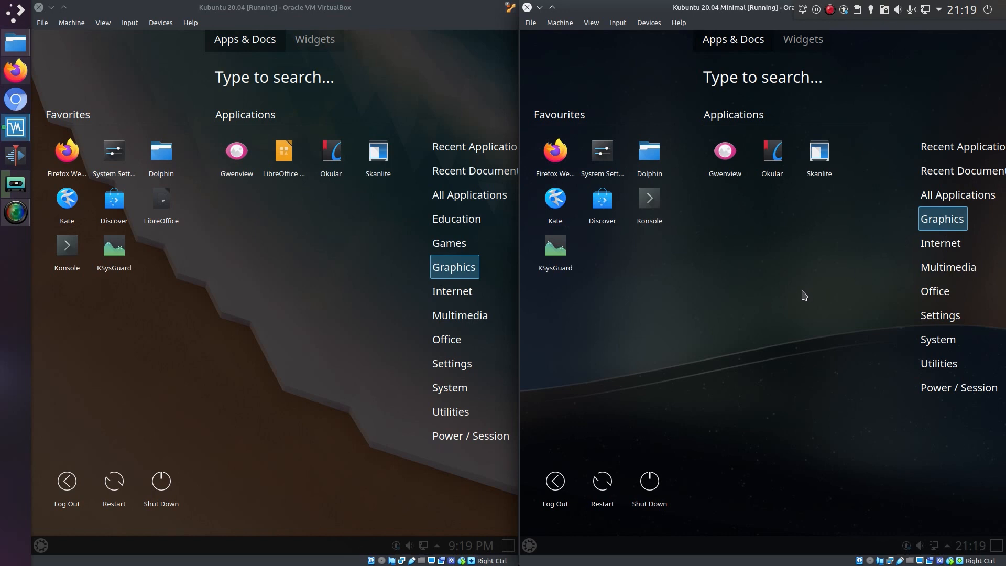
mouse_move(545, 354)
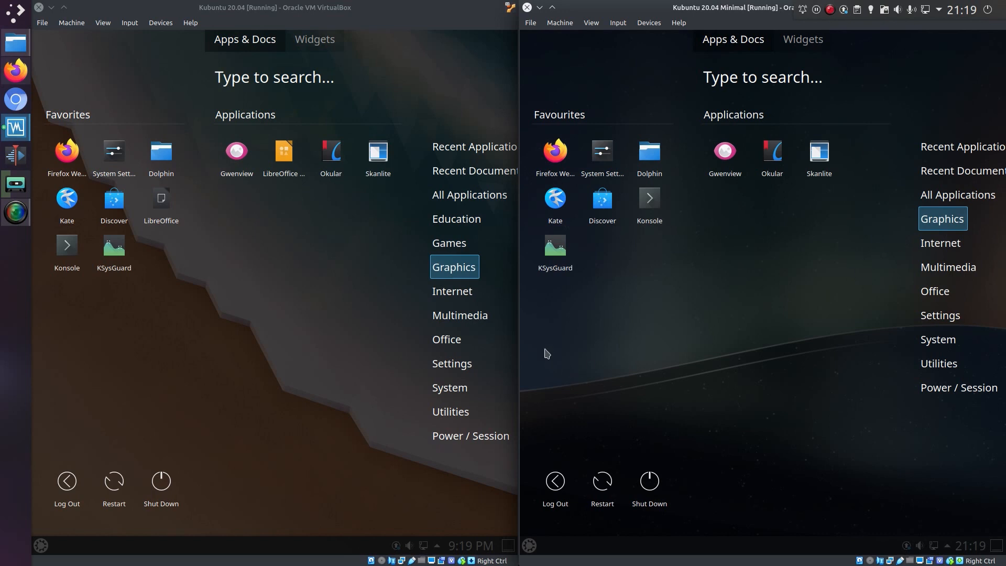
Compare the Internet and Multimedia applications in both VMs' launchers.
left_click(452, 290)
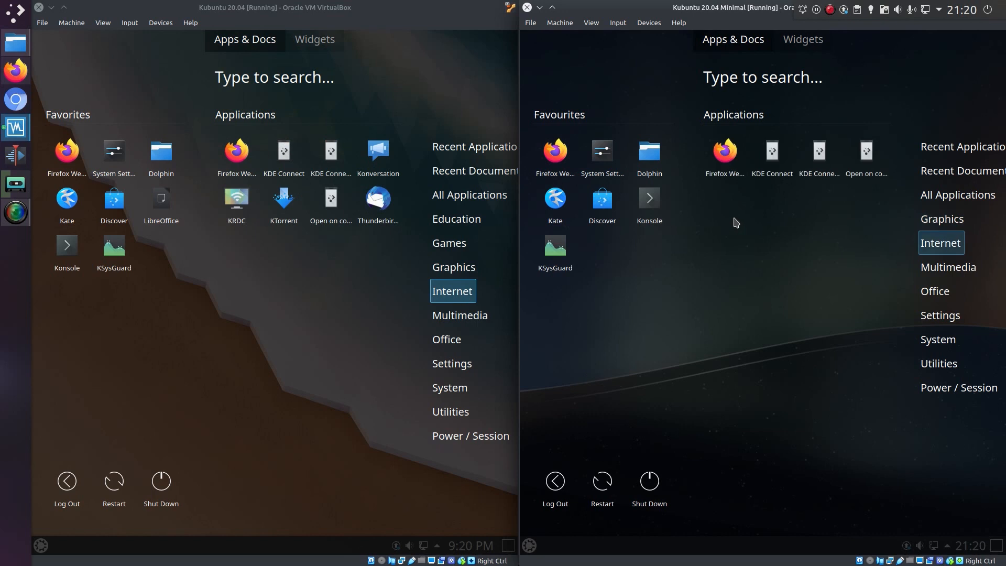
mouse_move(725, 157)
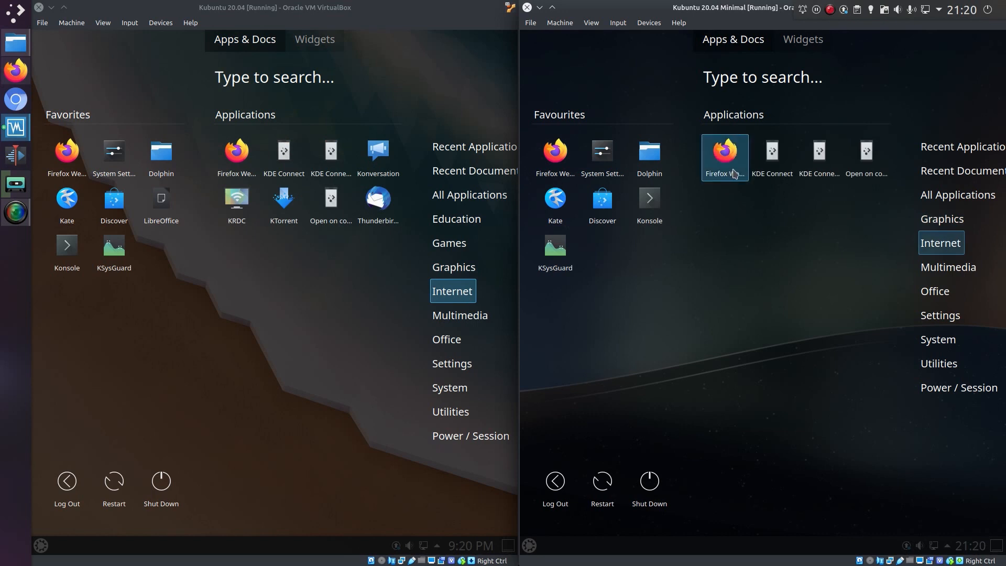
mouse_move(818, 158)
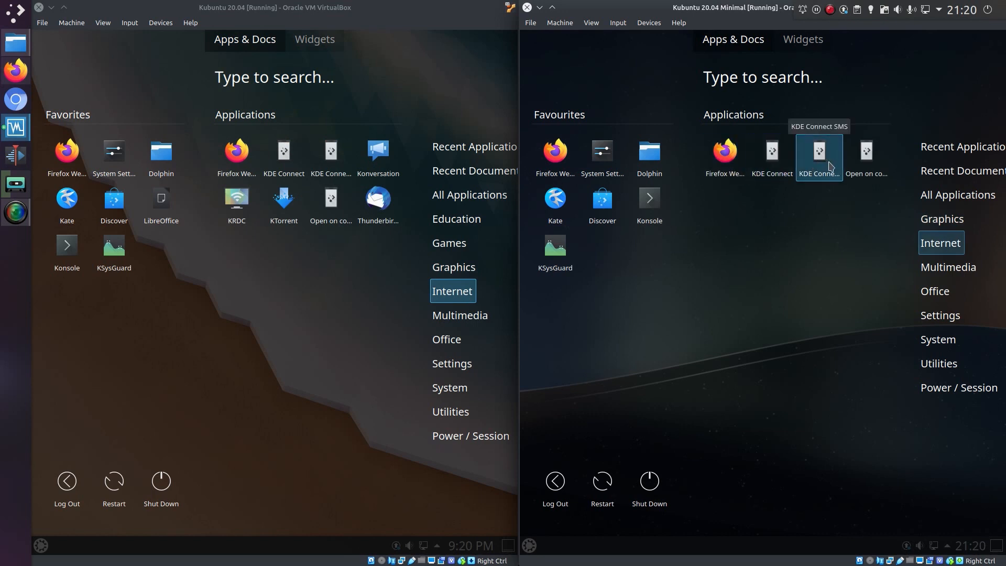
mouse_move(897, 205)
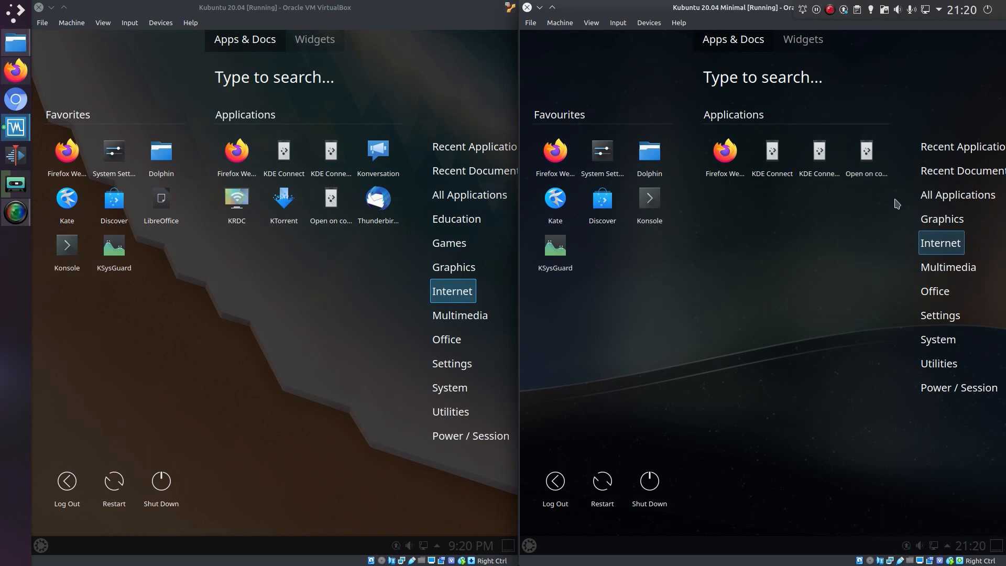
left_click(460, 315)
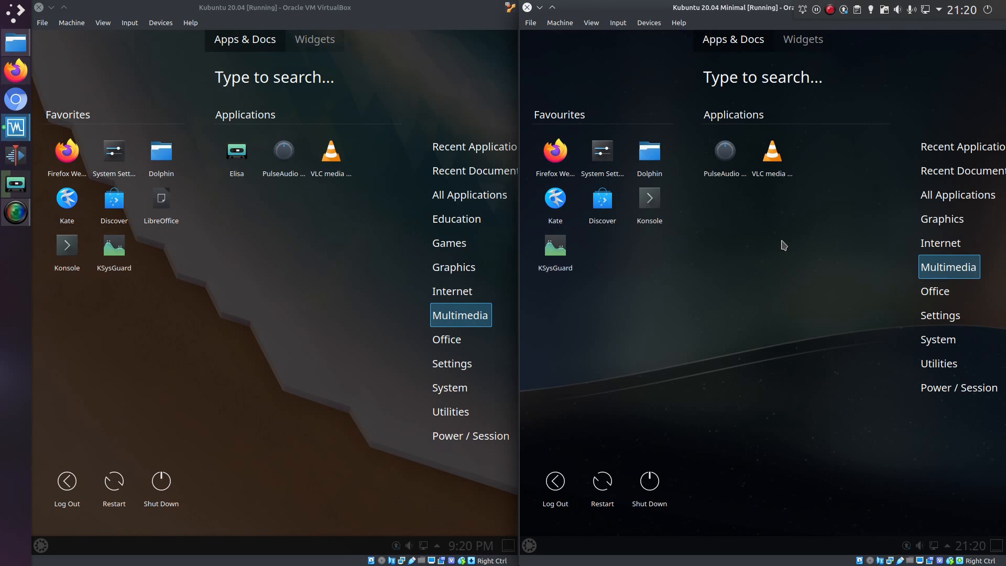
Compare the Office and Settings categories between the two installs.
left_click(934, 291)
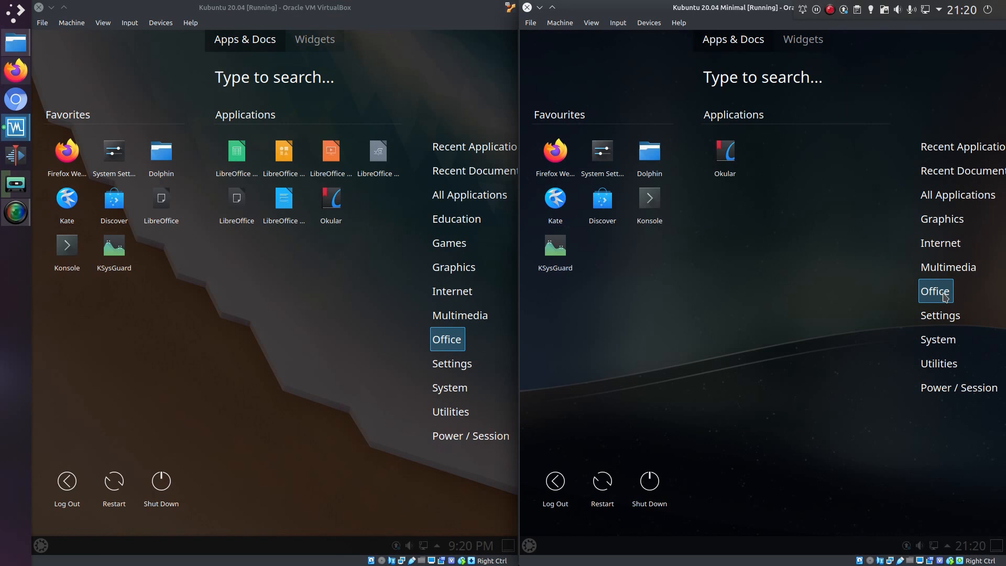
mouse_move(747, 172)
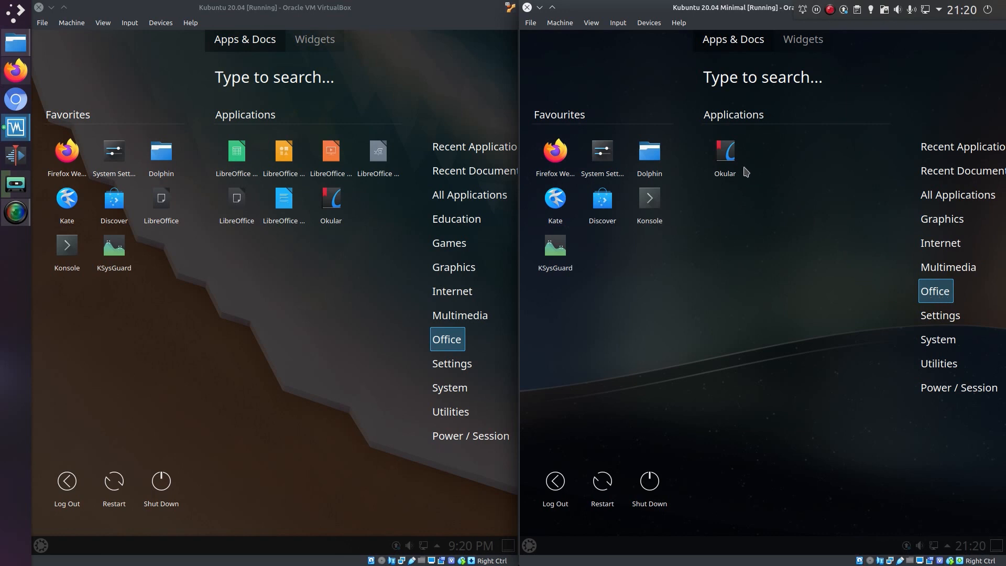
mouse_move(727, 268)
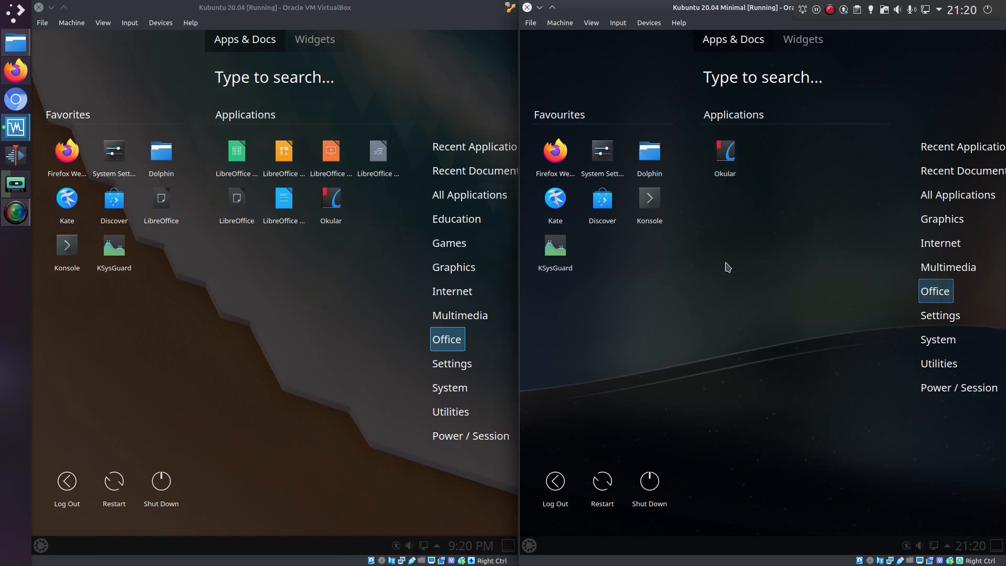
left_click(942, 315)
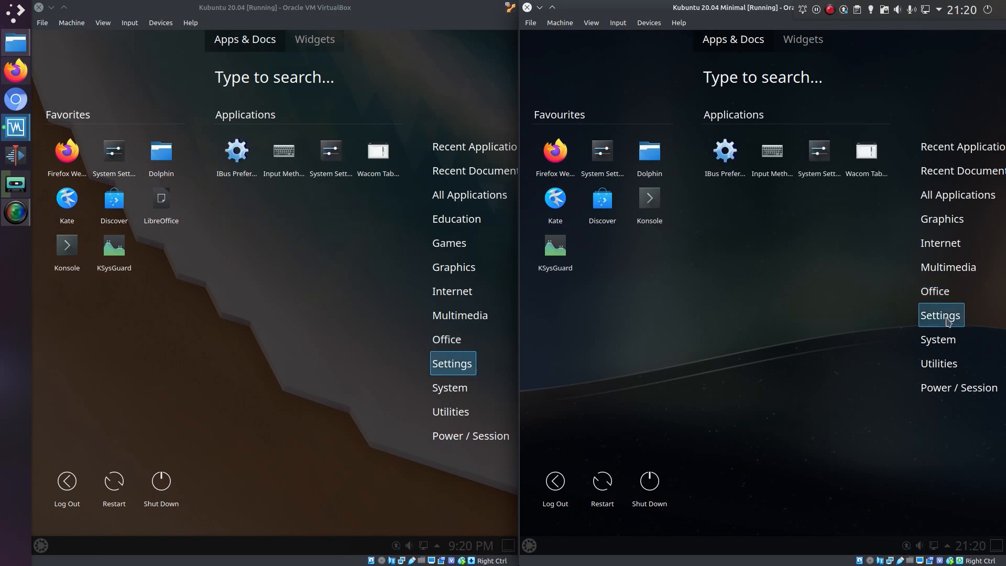
mouse_move(447, 404)
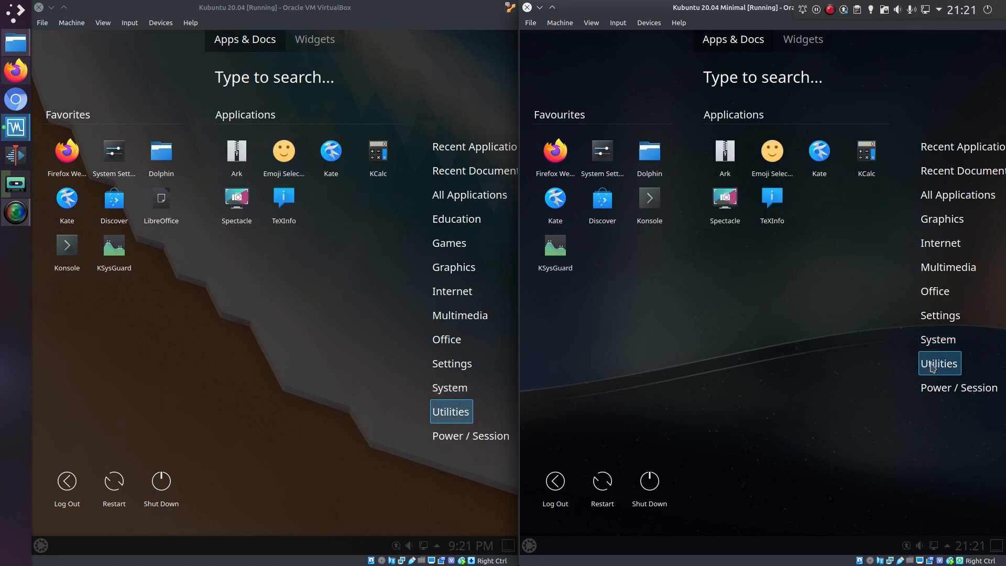
mouse_move(780, 384)
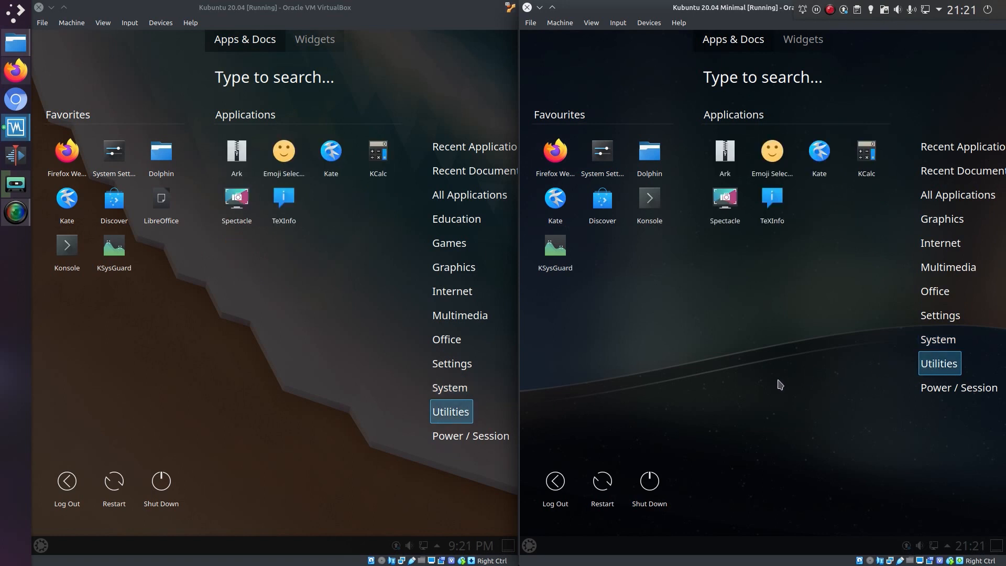
mouse_move(819, 158)
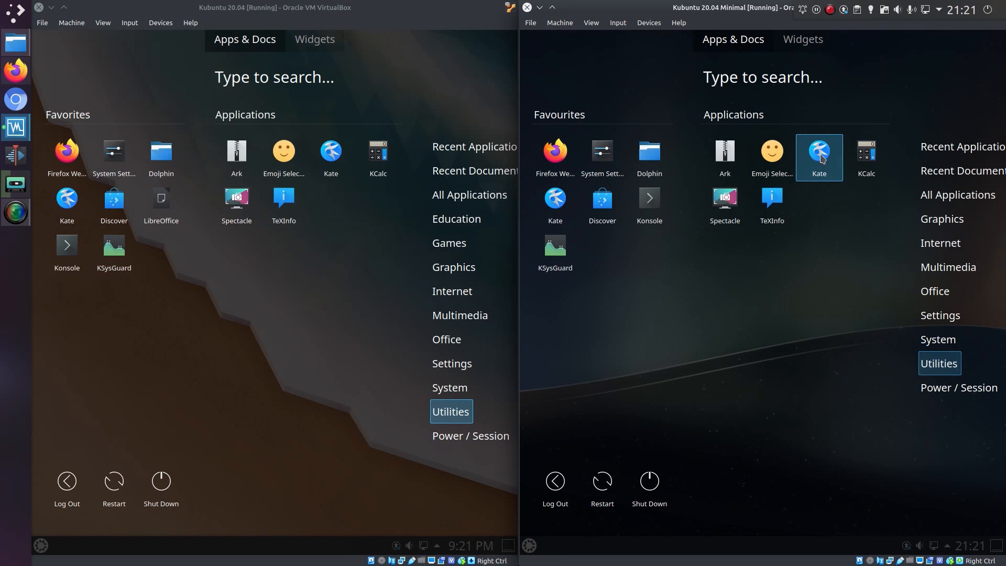
mouse_move(824, 253)
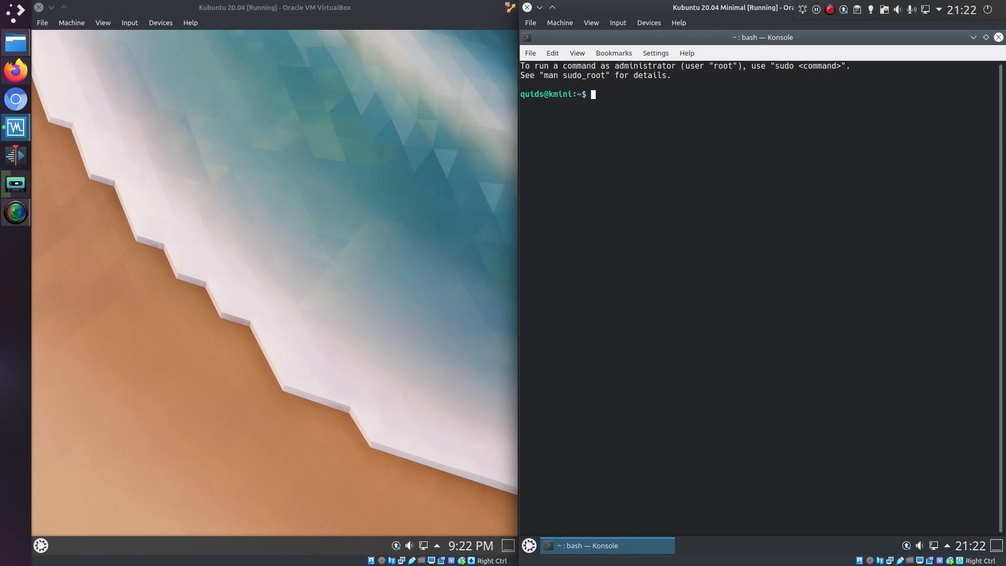
Enter 'sudo snap install libreoffice' in Konsole on the minimal VM, then move to Firefox.
type("sudo snap install libreoffice")
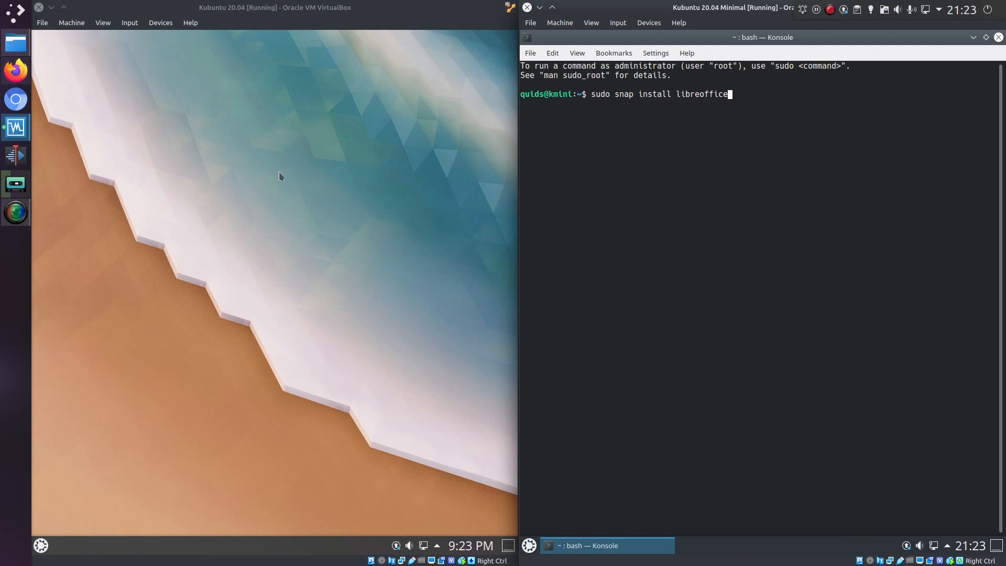
left_click(16, 71)
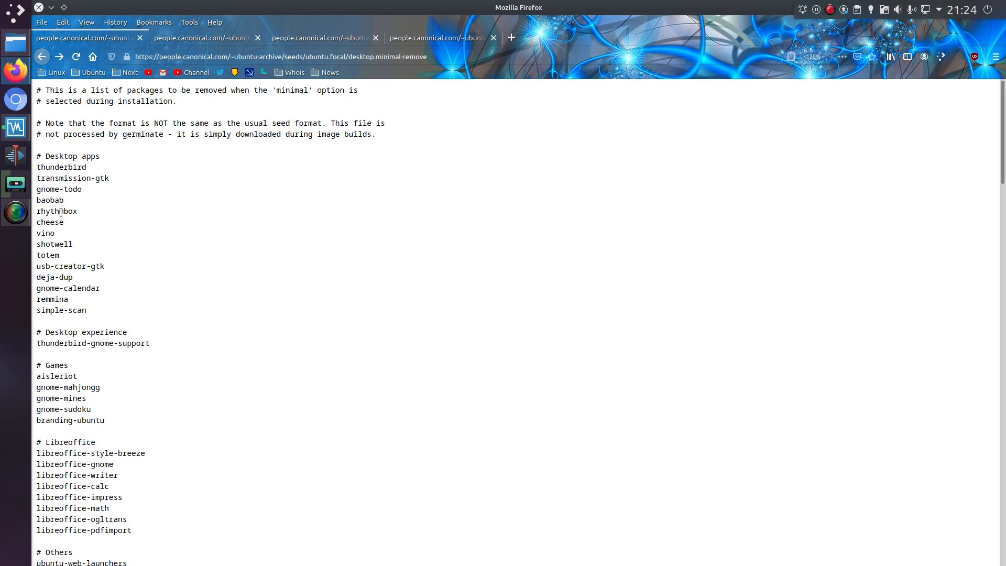
mouse_move(66, 277)
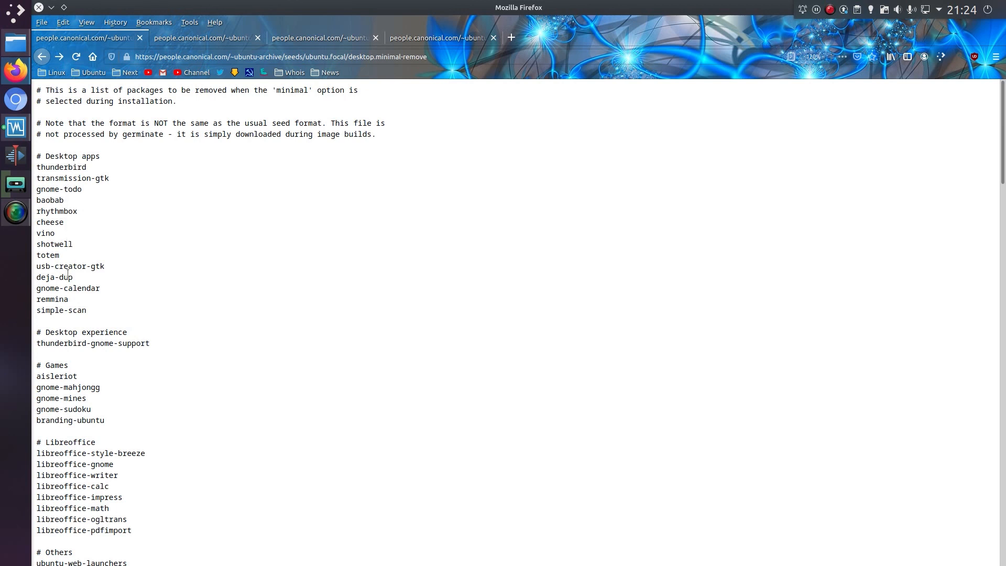
Scroll through Ubuntu's focal minimal-remove list down to the spelling dictionaries, then switch to Kubuntu's list.
scroll("down", 3)
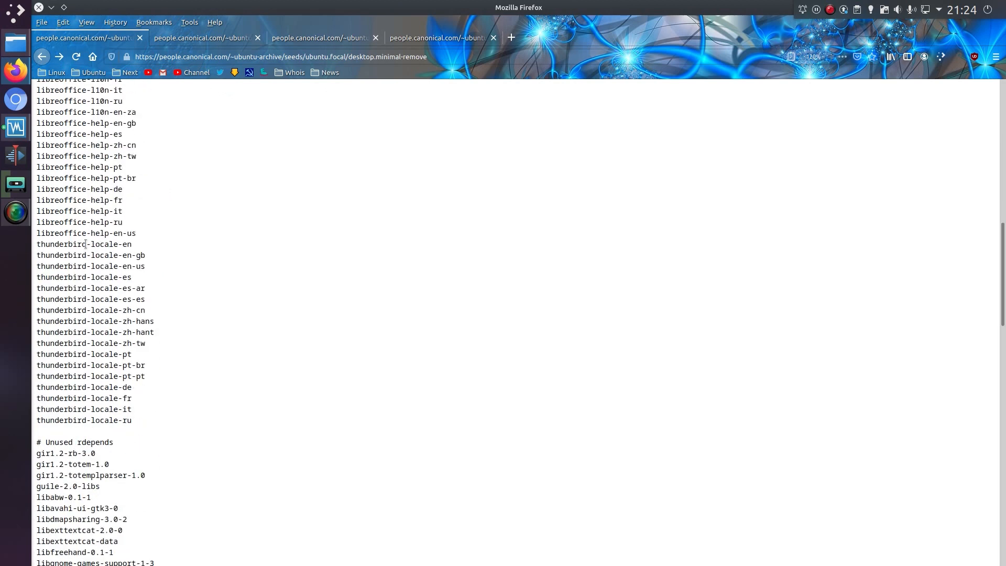
scroll("down", 3)
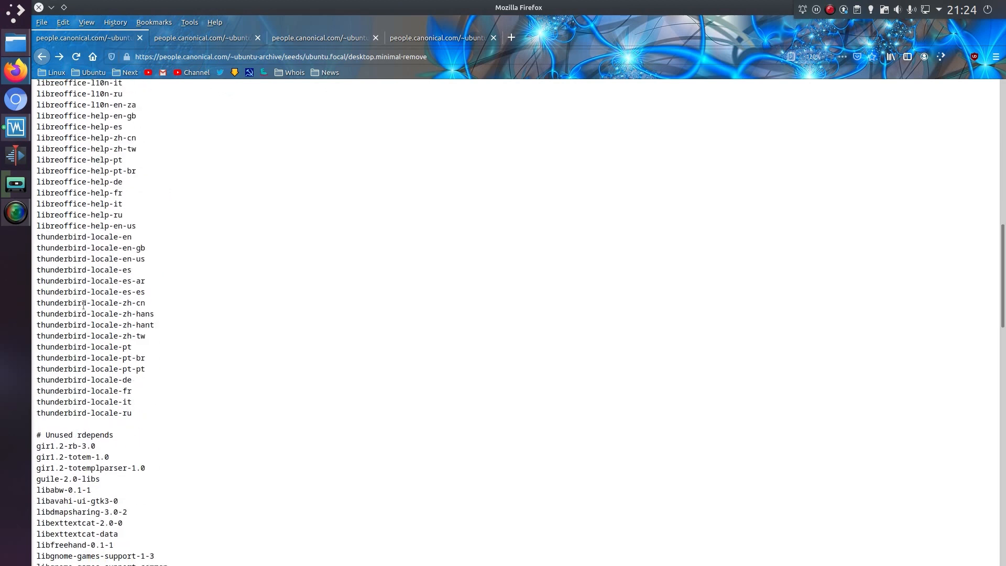
scroll("down", 3)
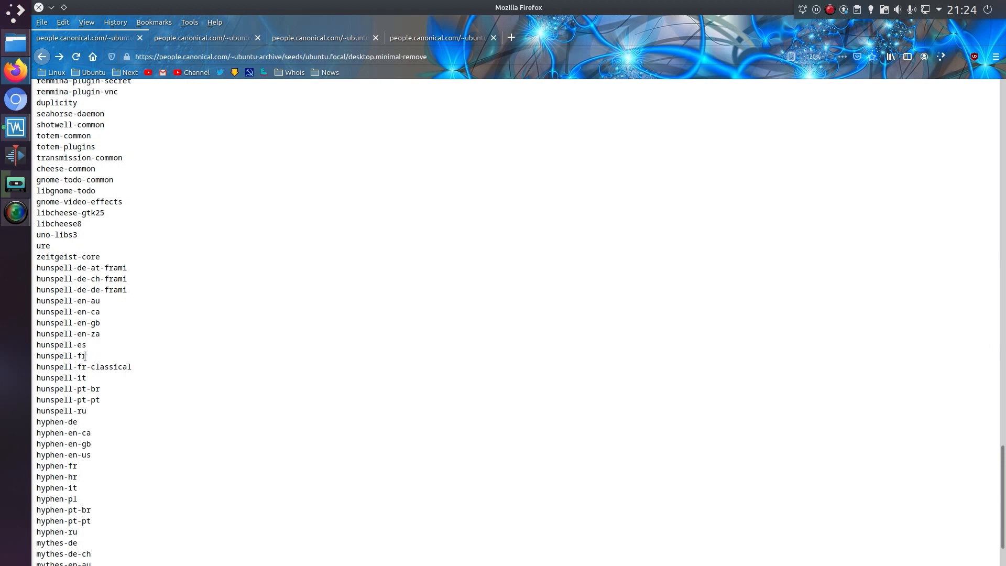
scroll("down", 3)
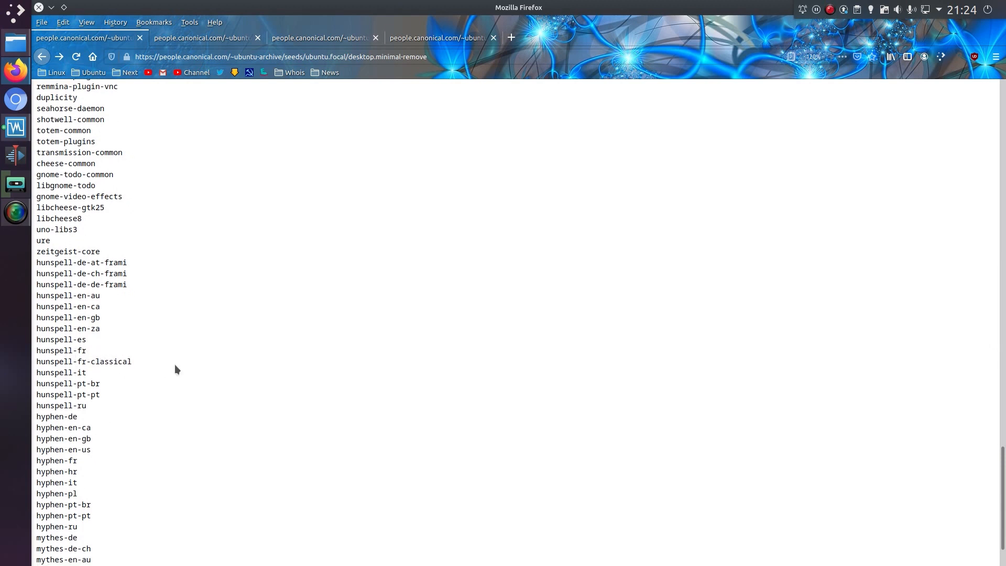
left_click(203, 38)
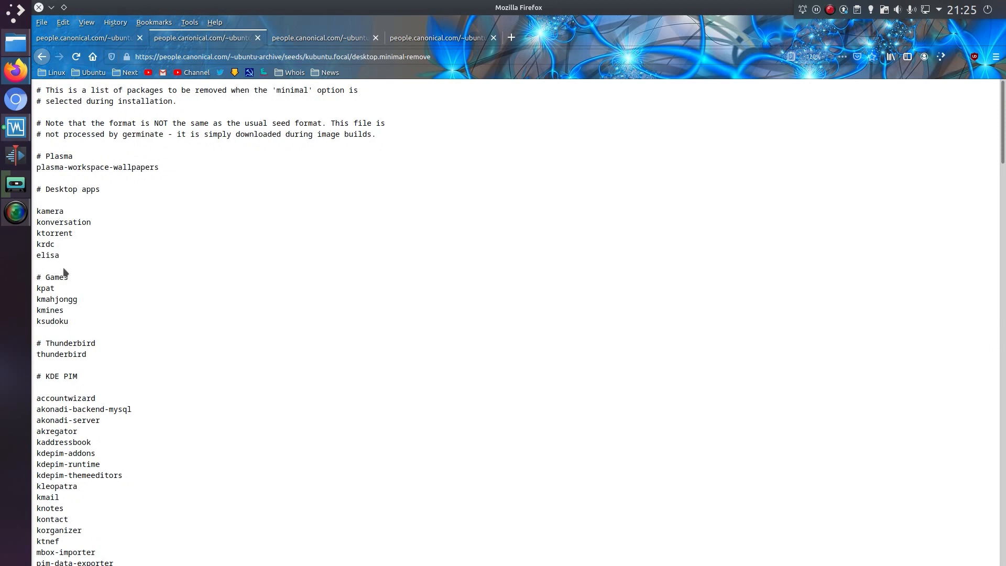
Scroll Kubuntu's minimal-remove list from Plasma and desktop apps into the KDE PIM libraries.
scroll("down", 3)
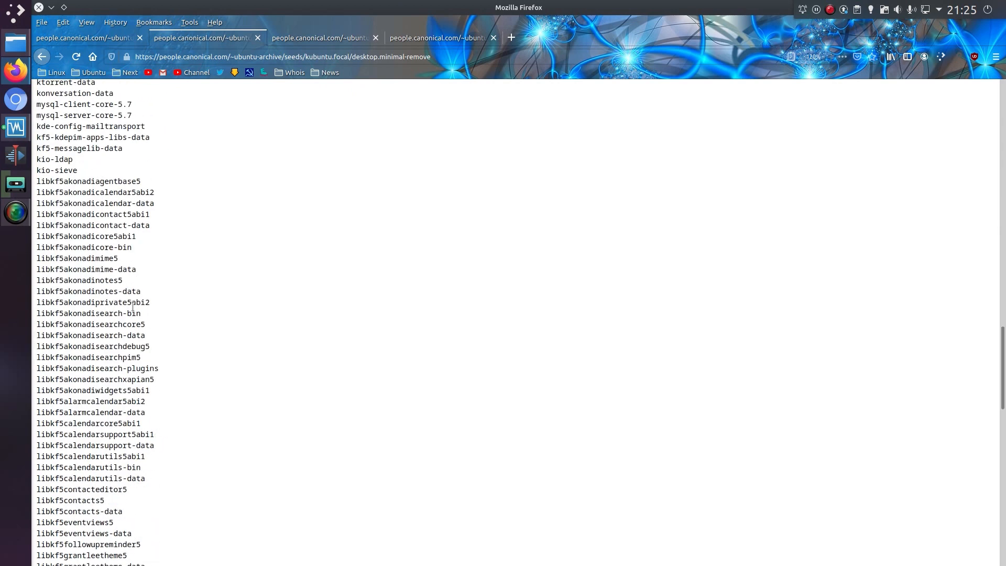
mouse_move(133, 324)
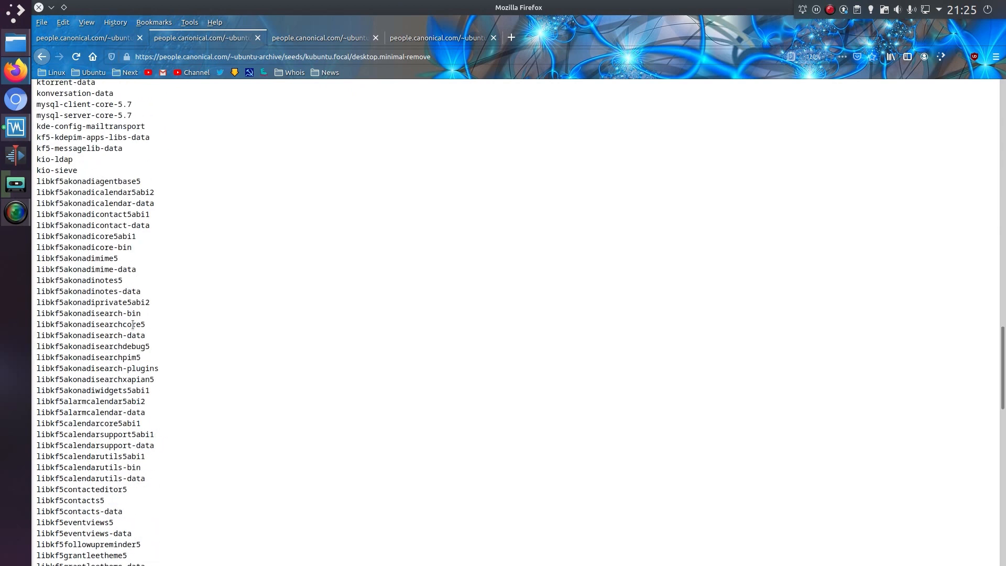
scroll("down", 3)
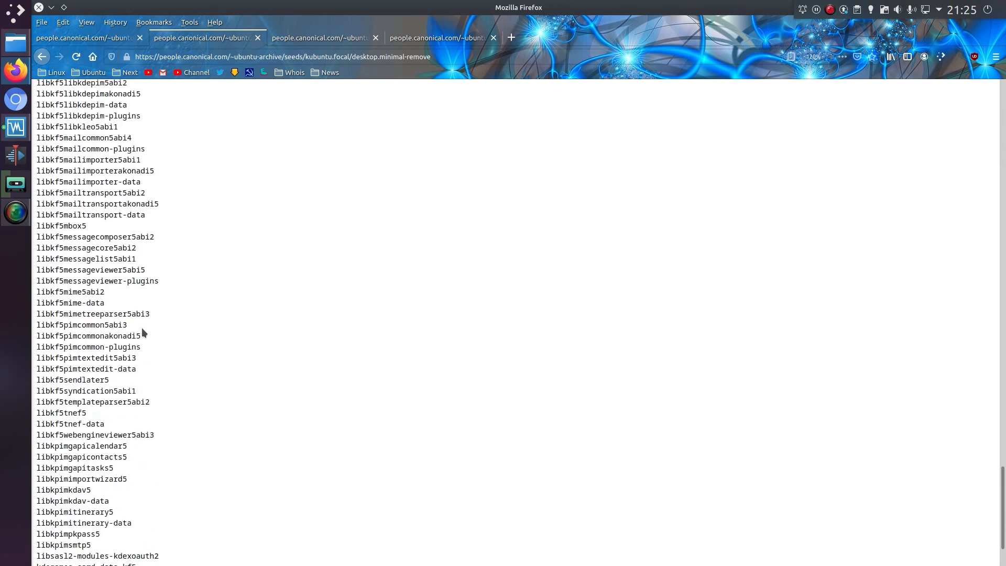
Review Ubuntu MATE's minimal-remove list through Evolution, GNOME Disks, LibreOffice and Rhythmbox.
left_click(318, 37)
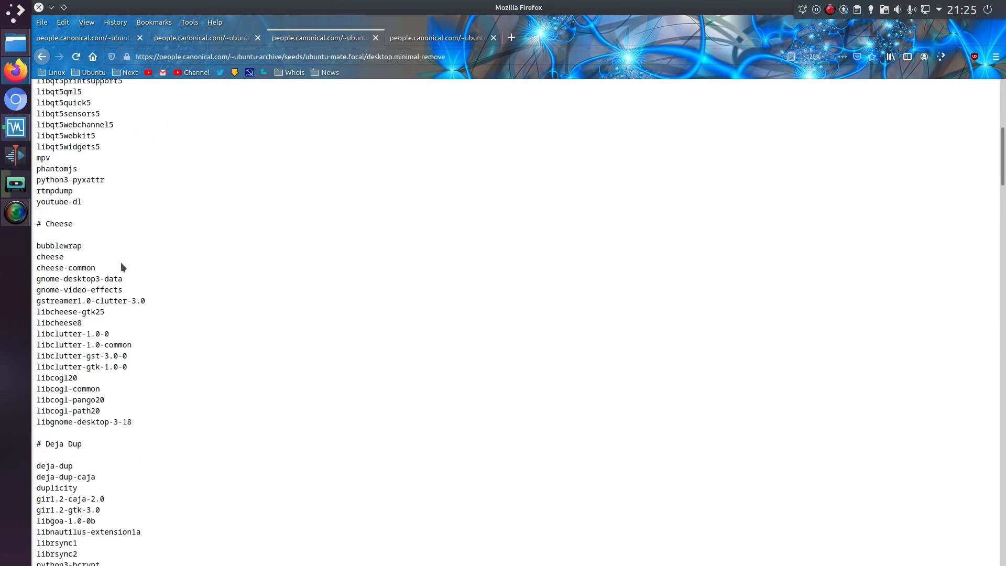
scroll("down", 3)
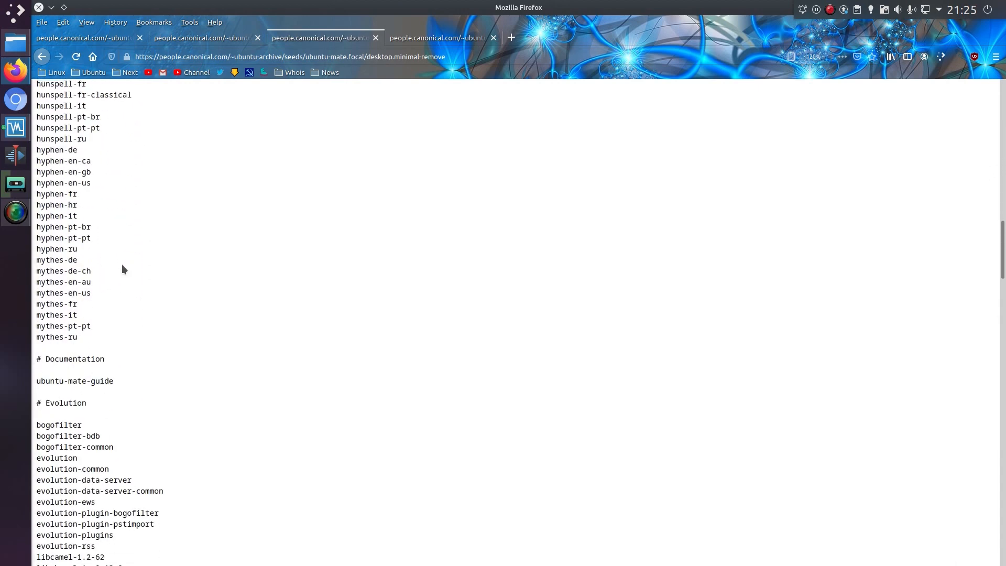
scroll("down", 3)
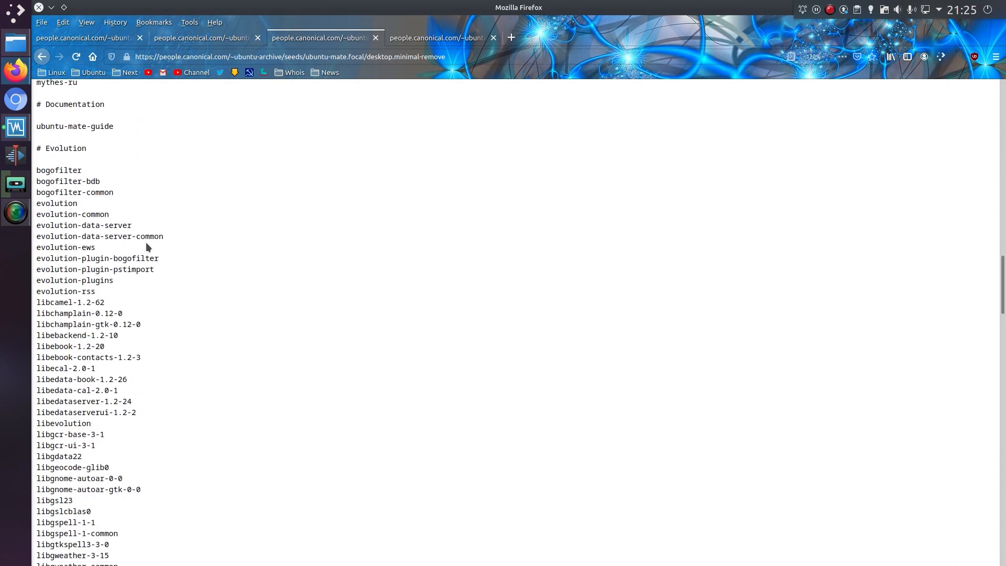
scroll("down", 3)
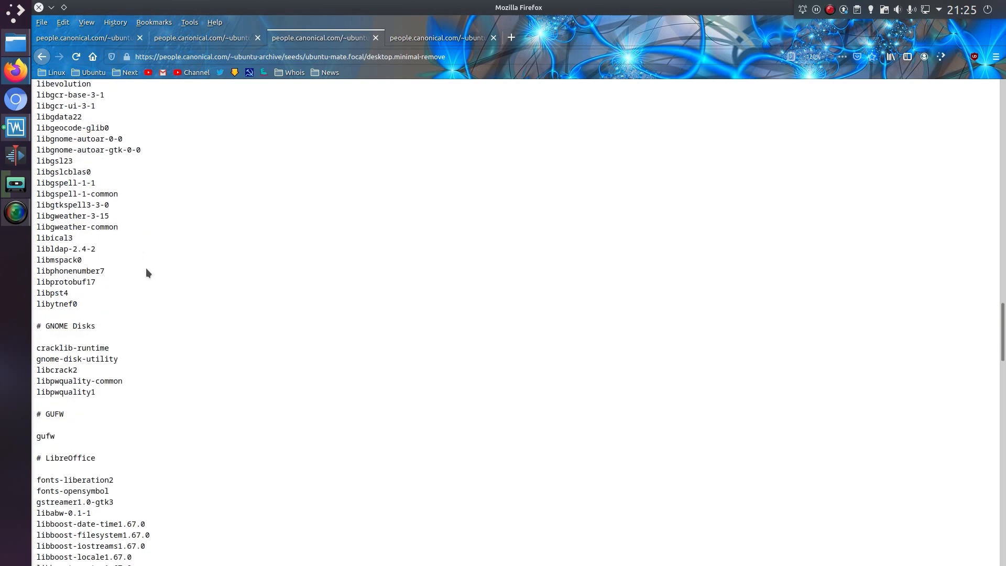
scroll("down", 3)
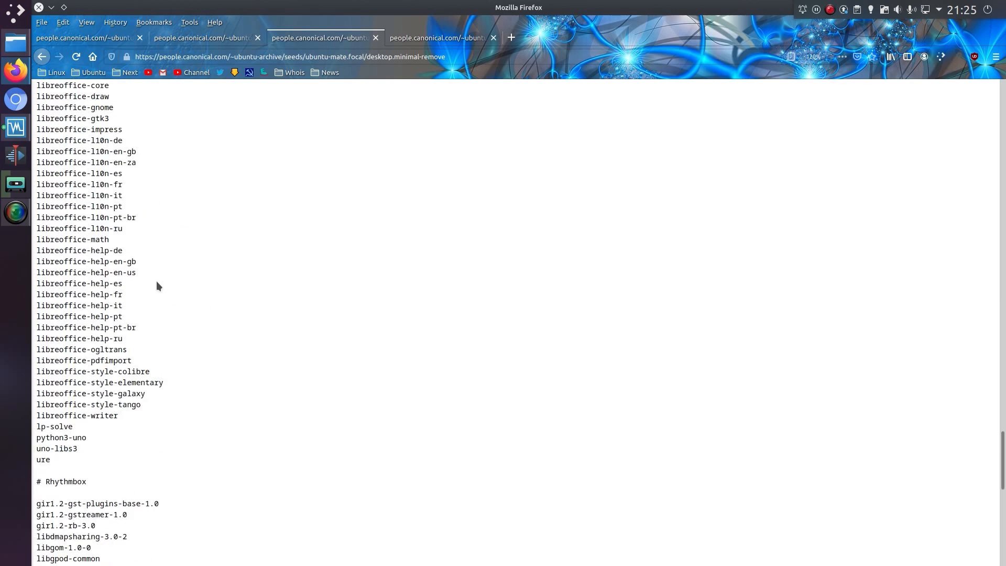
scroll("down", 3)
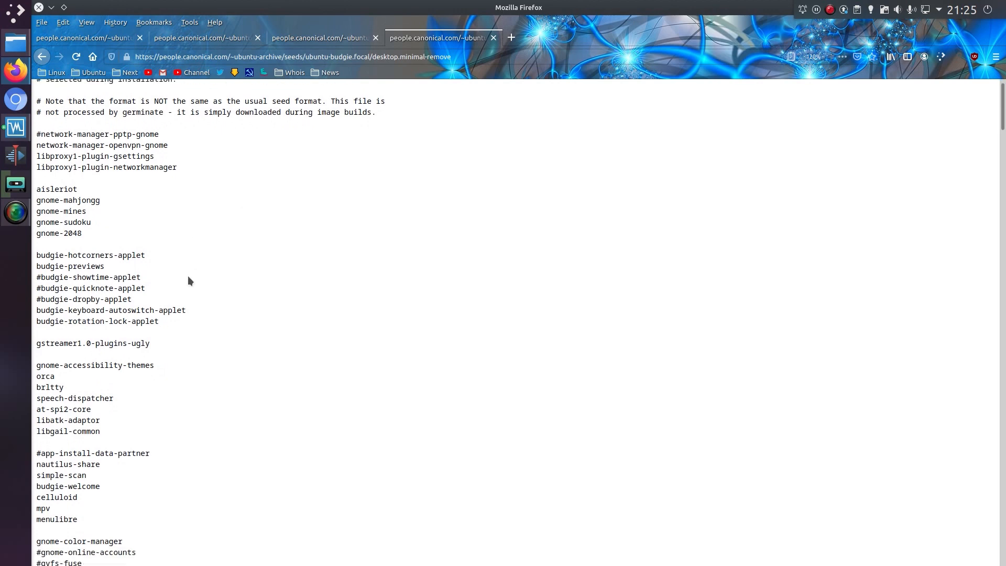
Scroll Ubuntu Budgie's minimal-remove list down to the GNOME utilities and Budgie extras.
scroll("down", 3)
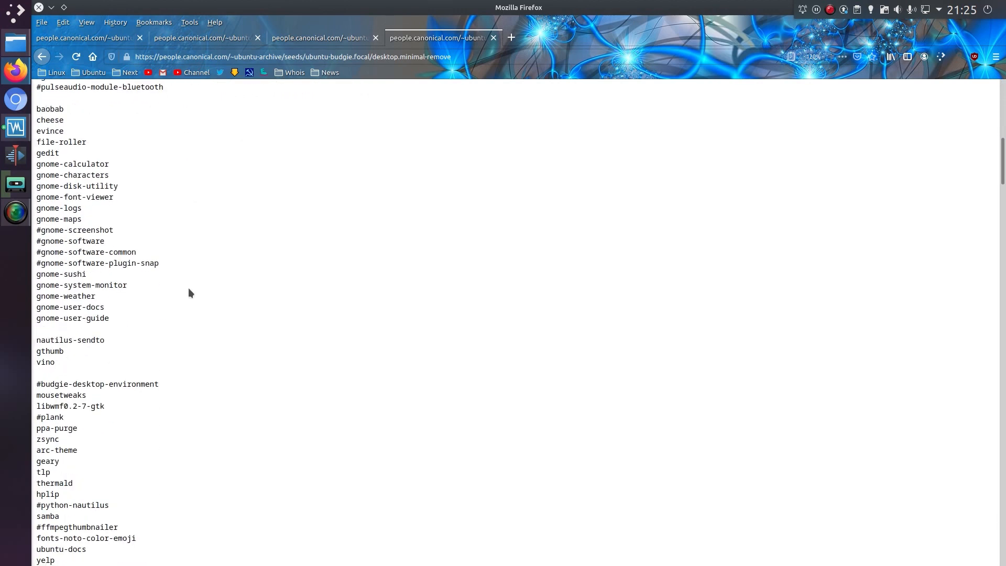
mouse_move(190, 296)
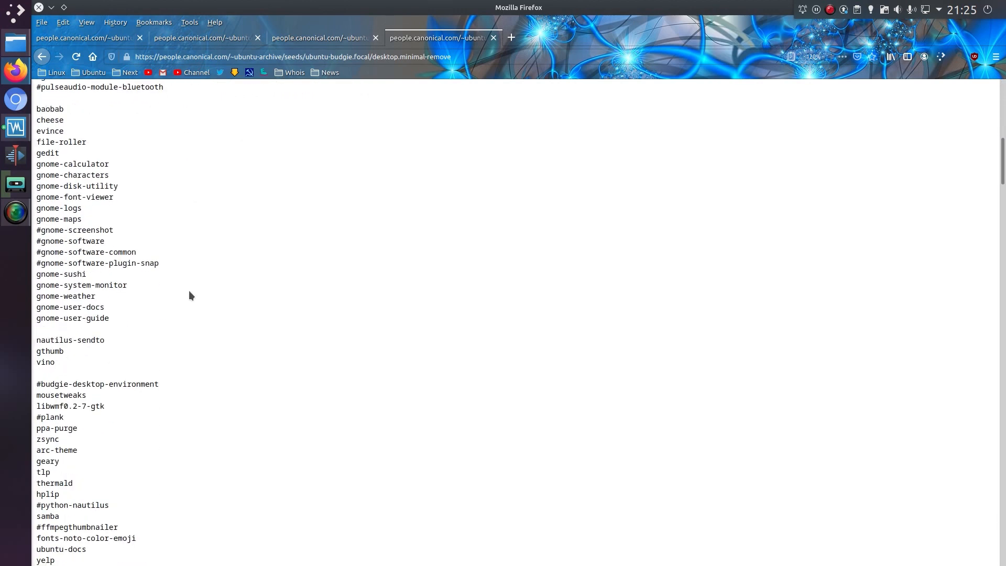